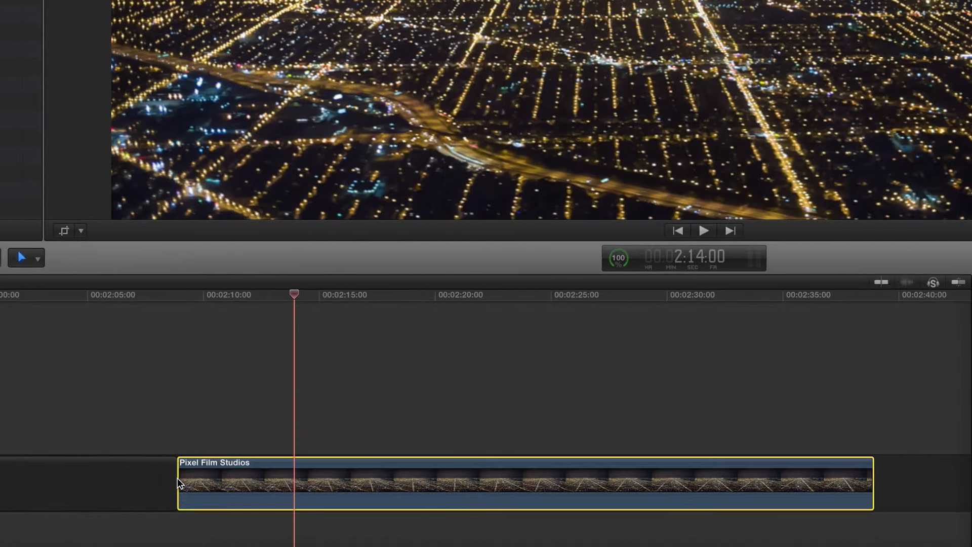
mouse_move(187, 483)
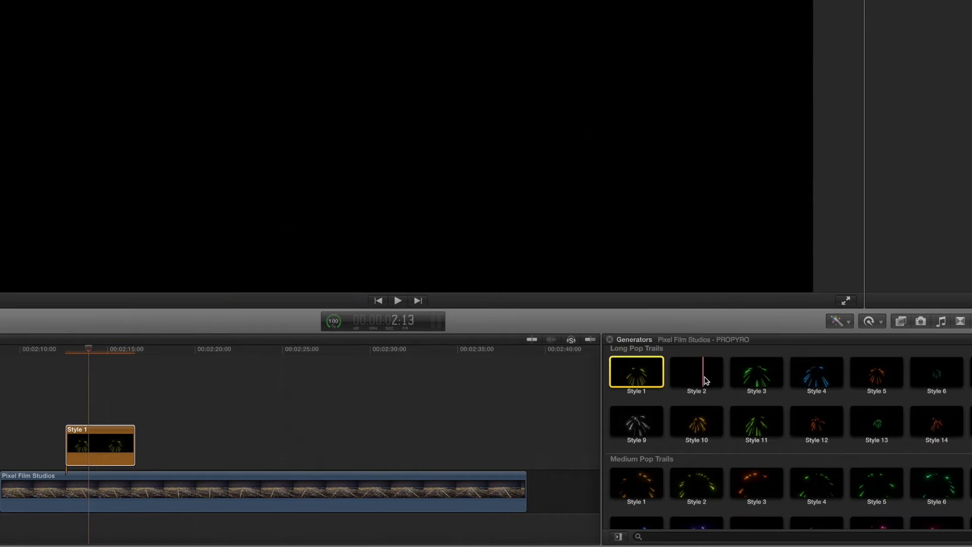
Add another firework generator to the timeline and select the first firework clip
left_click(696, 373)
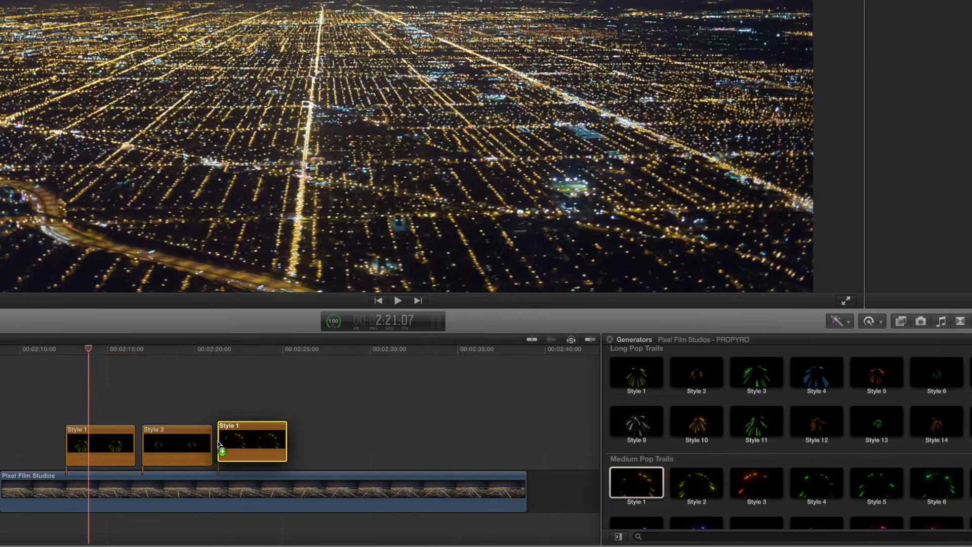
left_click(99, 445)
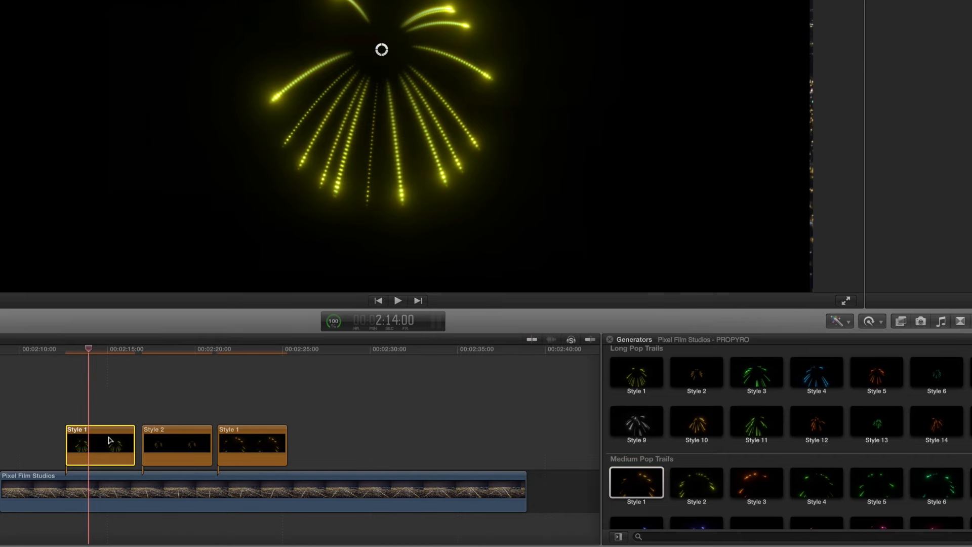
mouse_move(680, 104)
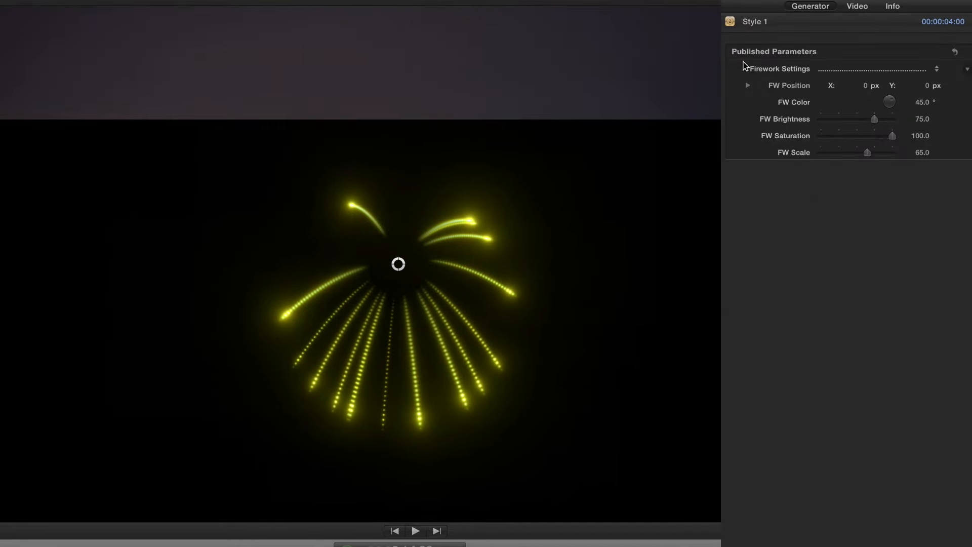
Expand FW Position to reveal the first firework's separate X and Y controls
left_click(748, 85)
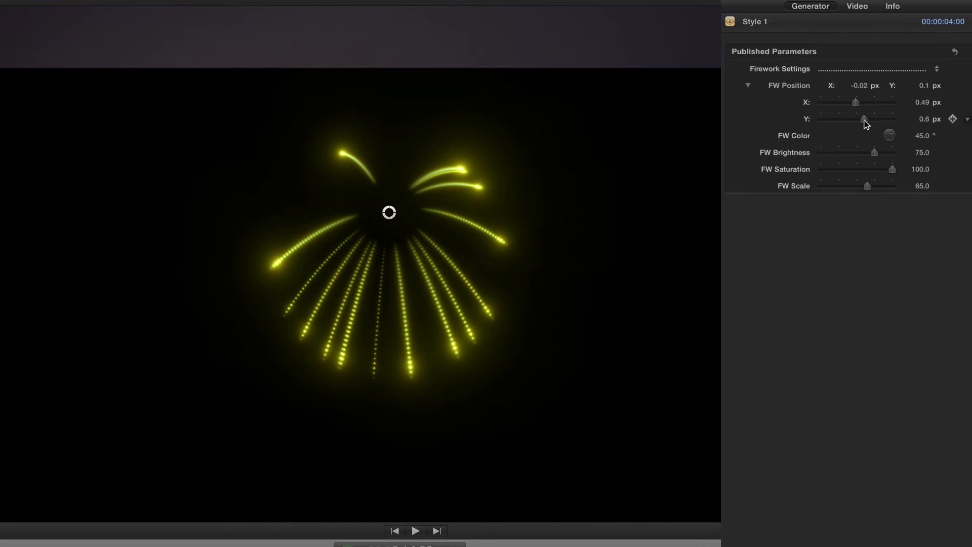
mouse_move(894, 139)
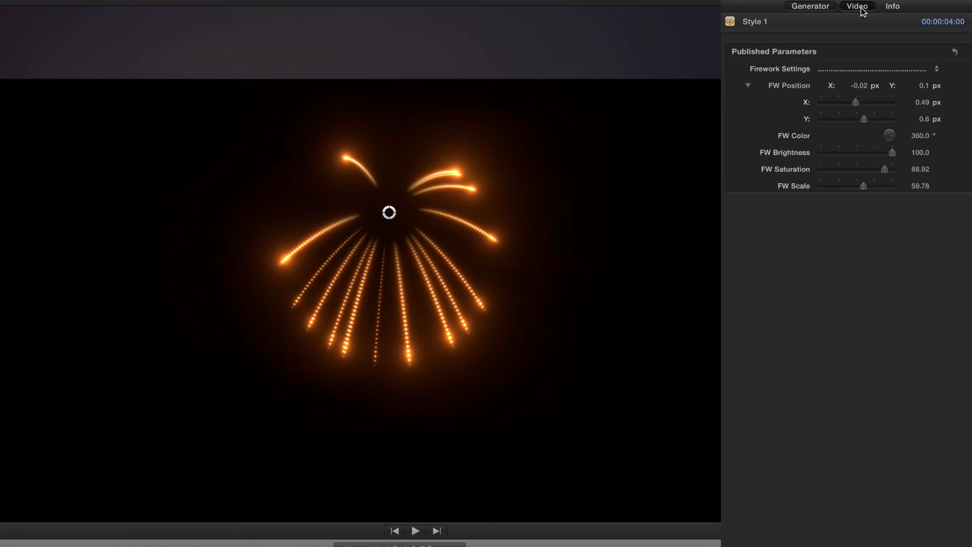
Show the first firework clip's Video inspector with transform, crop and compositing values
left_click(856, 6)
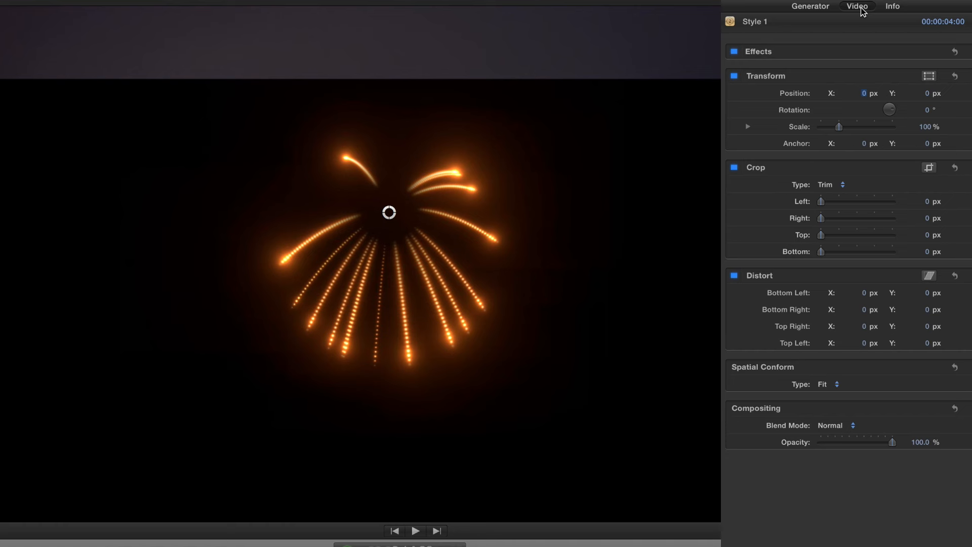
Set the orange firework's Compositing Blend Mode to Add
left_click(835, 425)
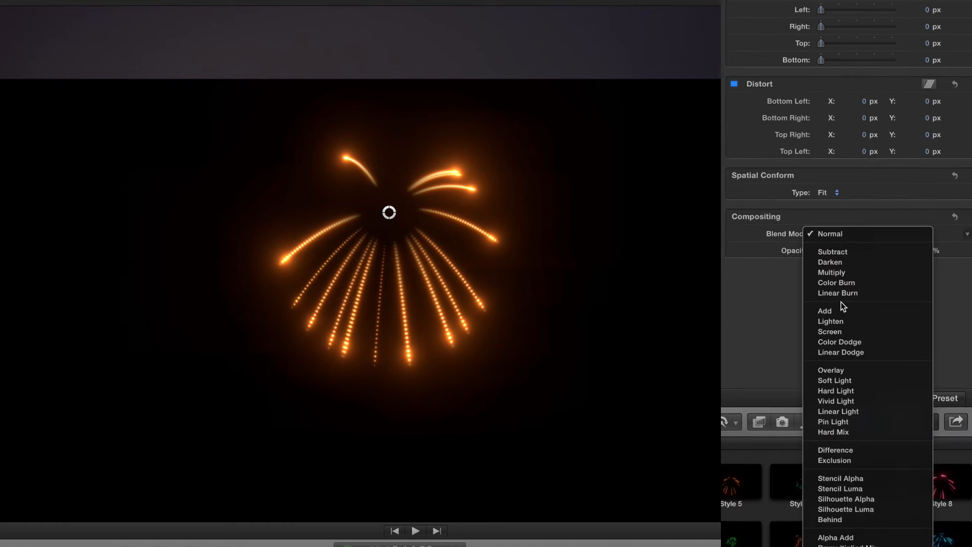
mouse_move(841, 304)
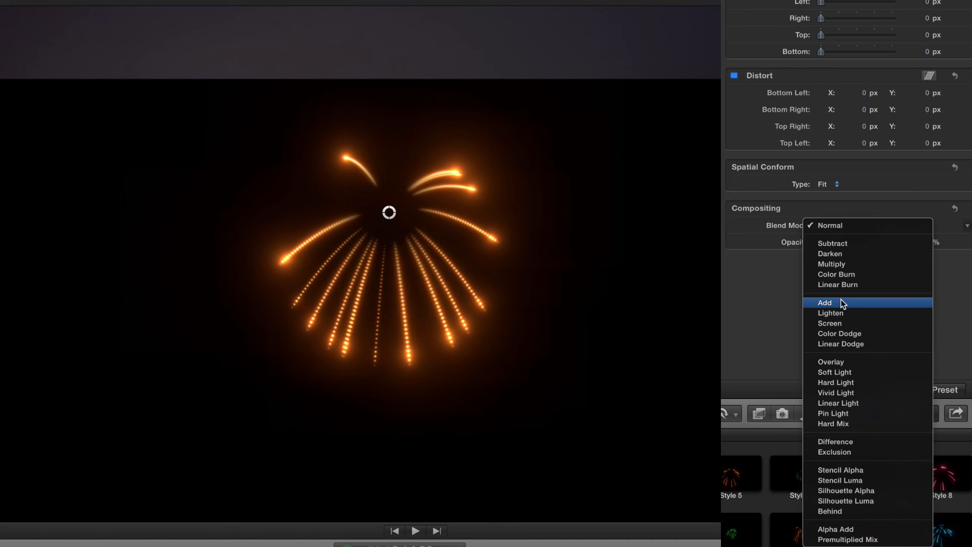
left_click(824, 303)
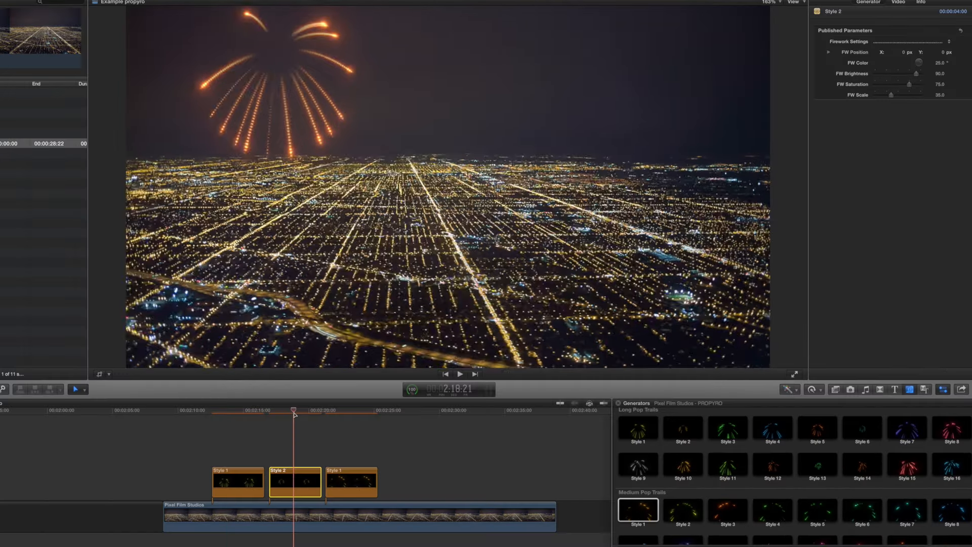
Set the Style 2 cyan firework's Compositing Blend Mode to Add
left_click(829, 53)
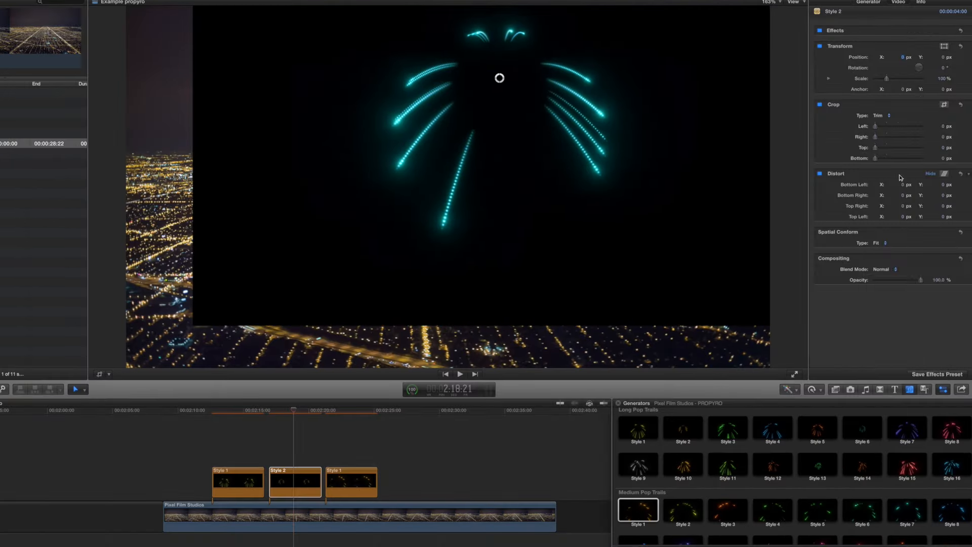
left_click(881, 269)
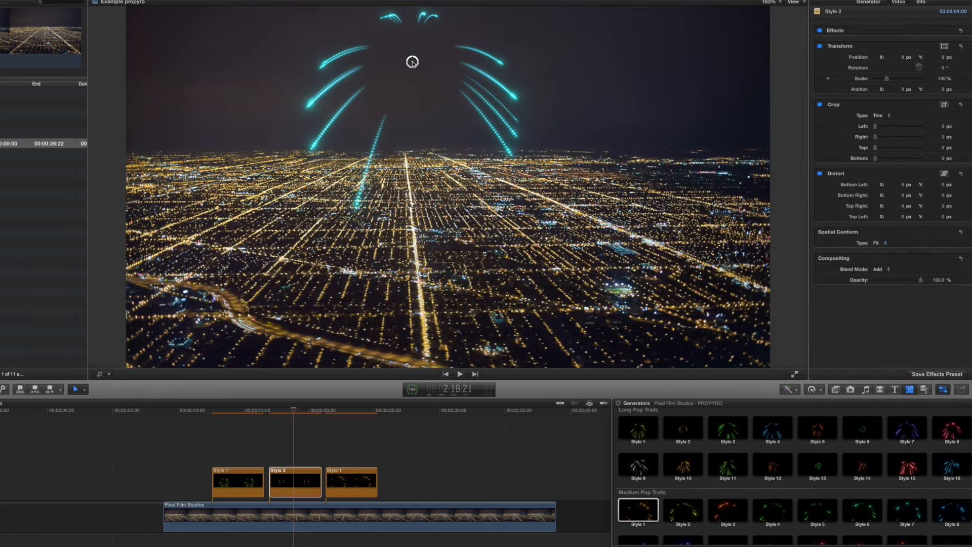